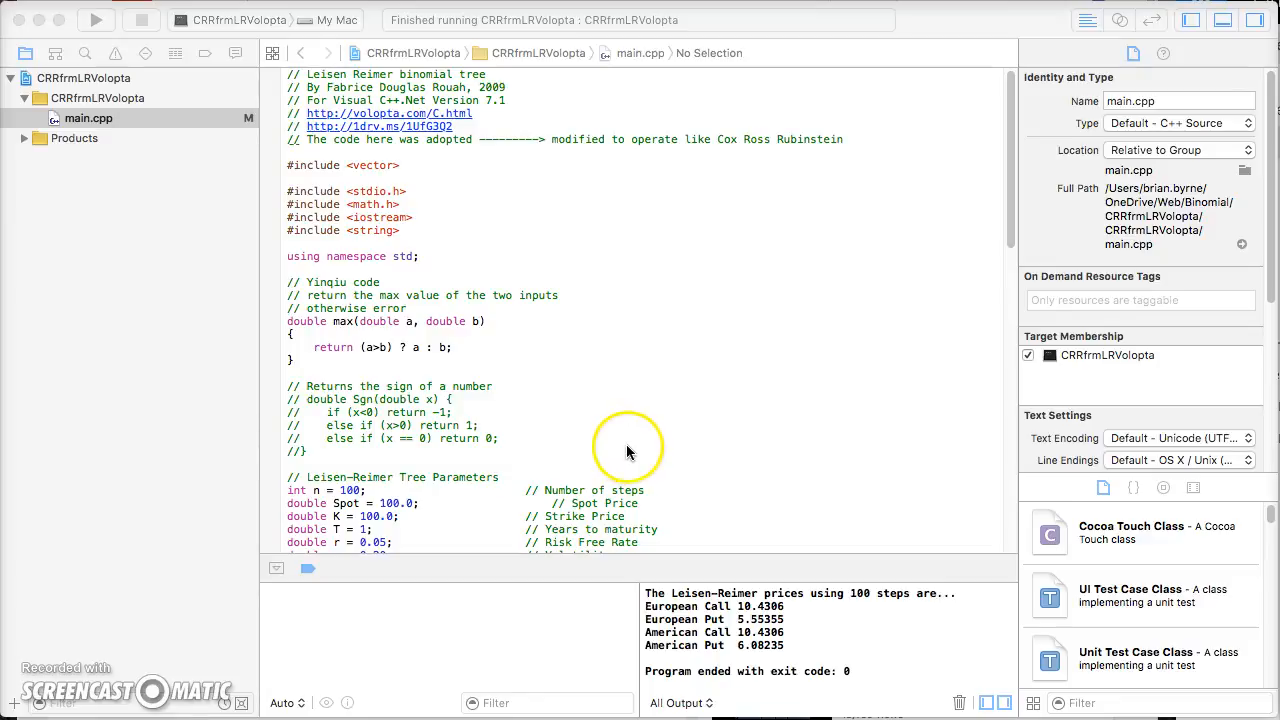
pyautogui.moveTo(584, 330)
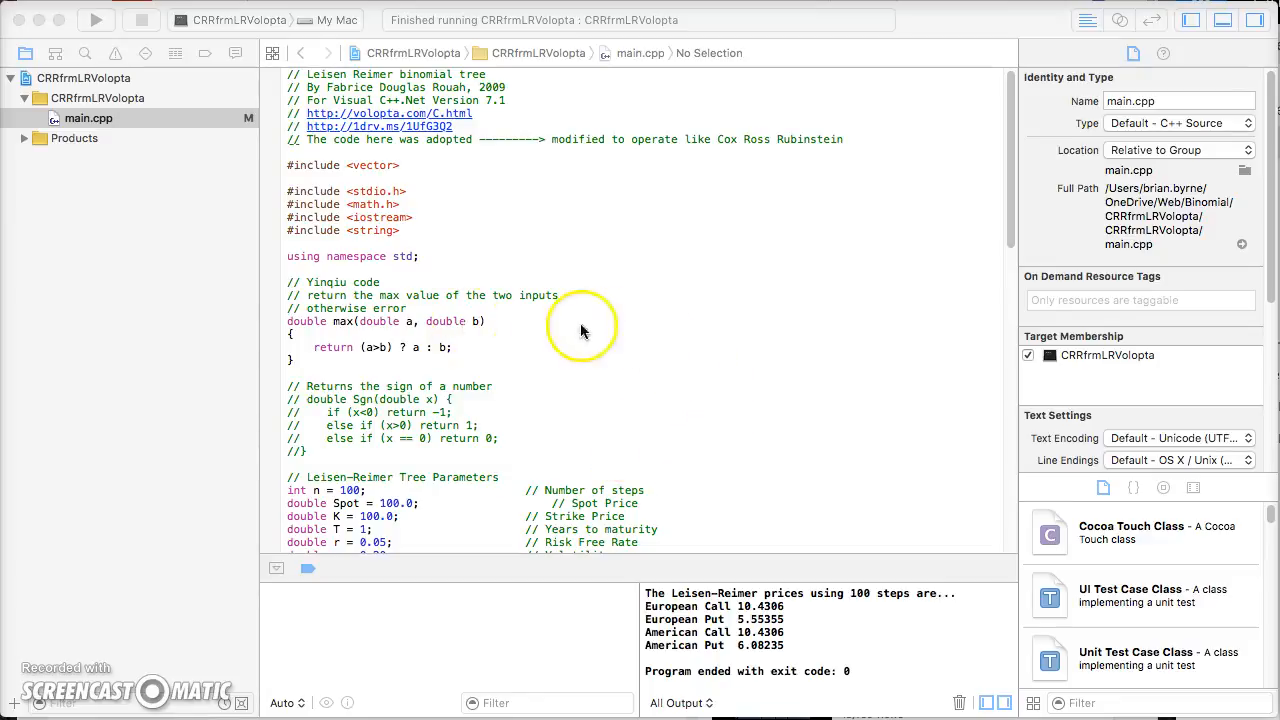
pyautogui.moveTo(644, 336)
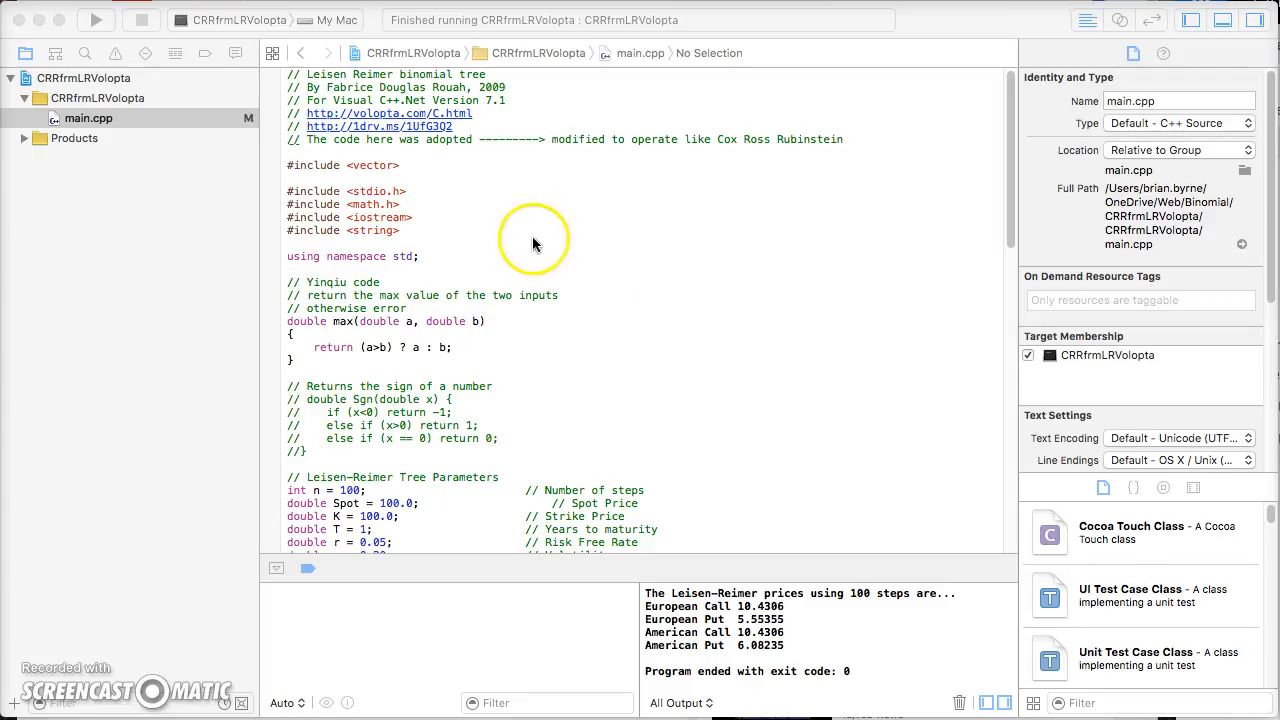
pyautogui.moveTo(410, 140)
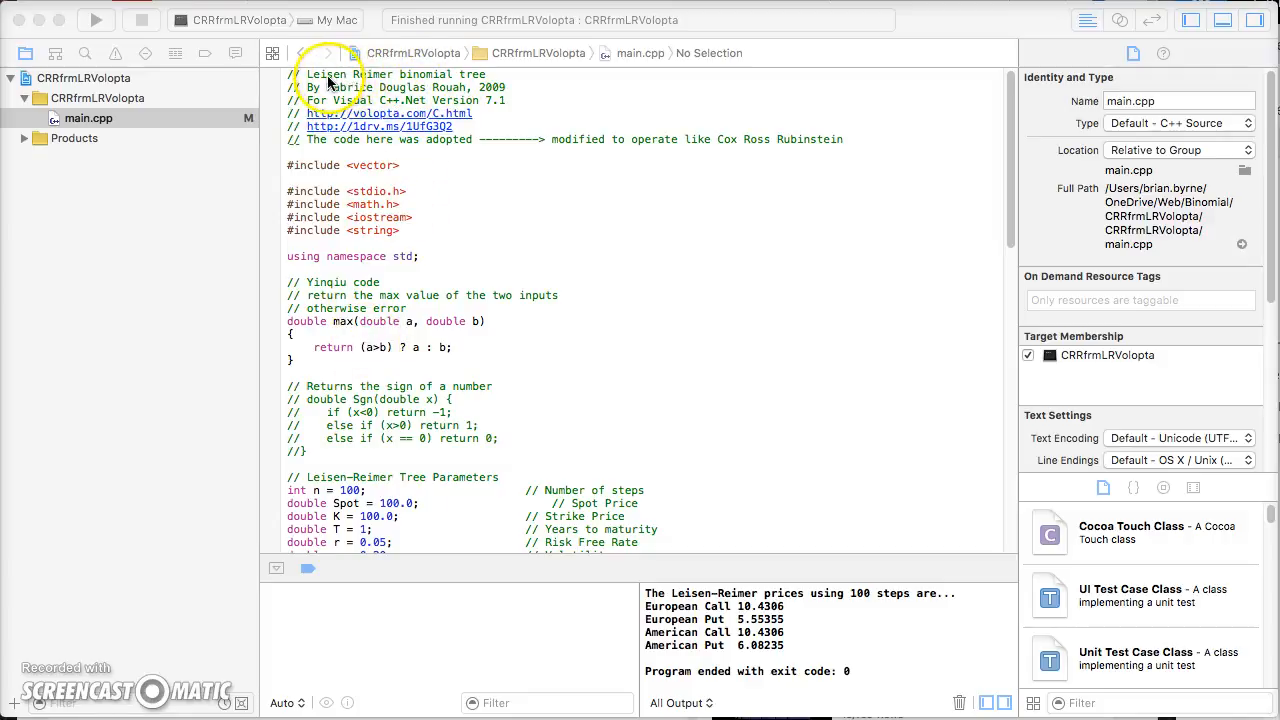
pyautogui.moveTo(448, 90)
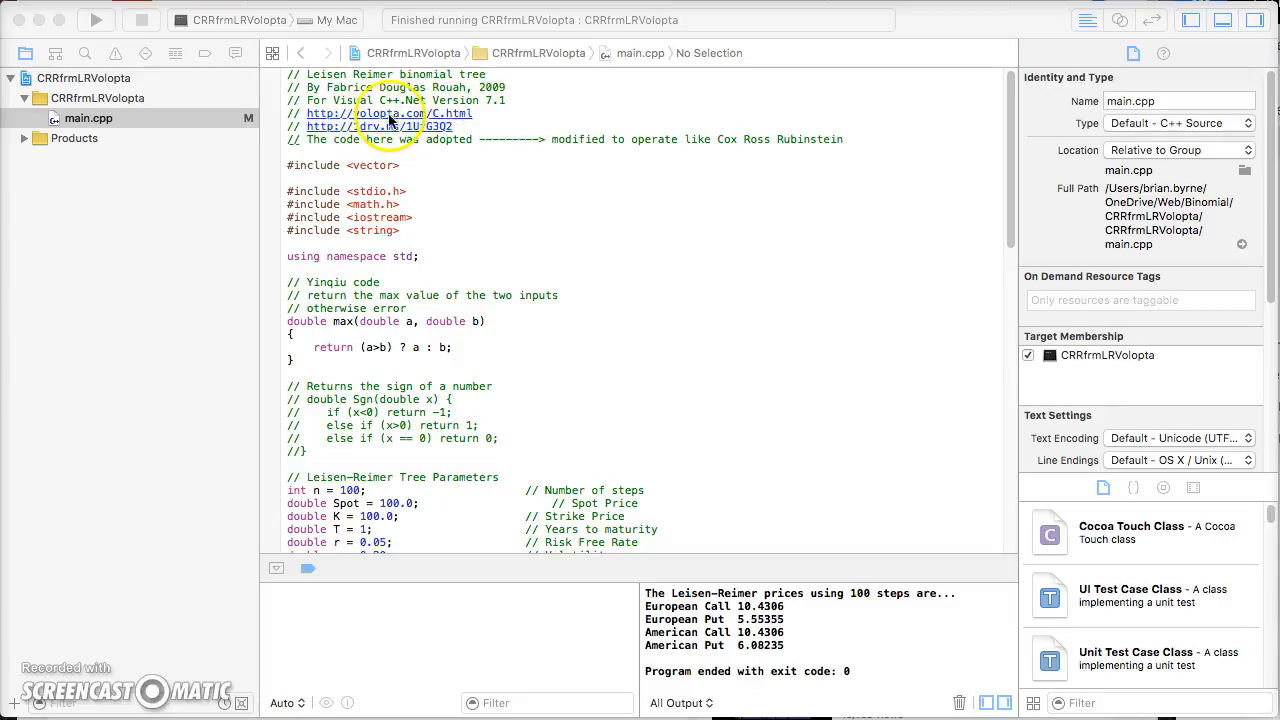
pyautogui.moveTo(530, 192)
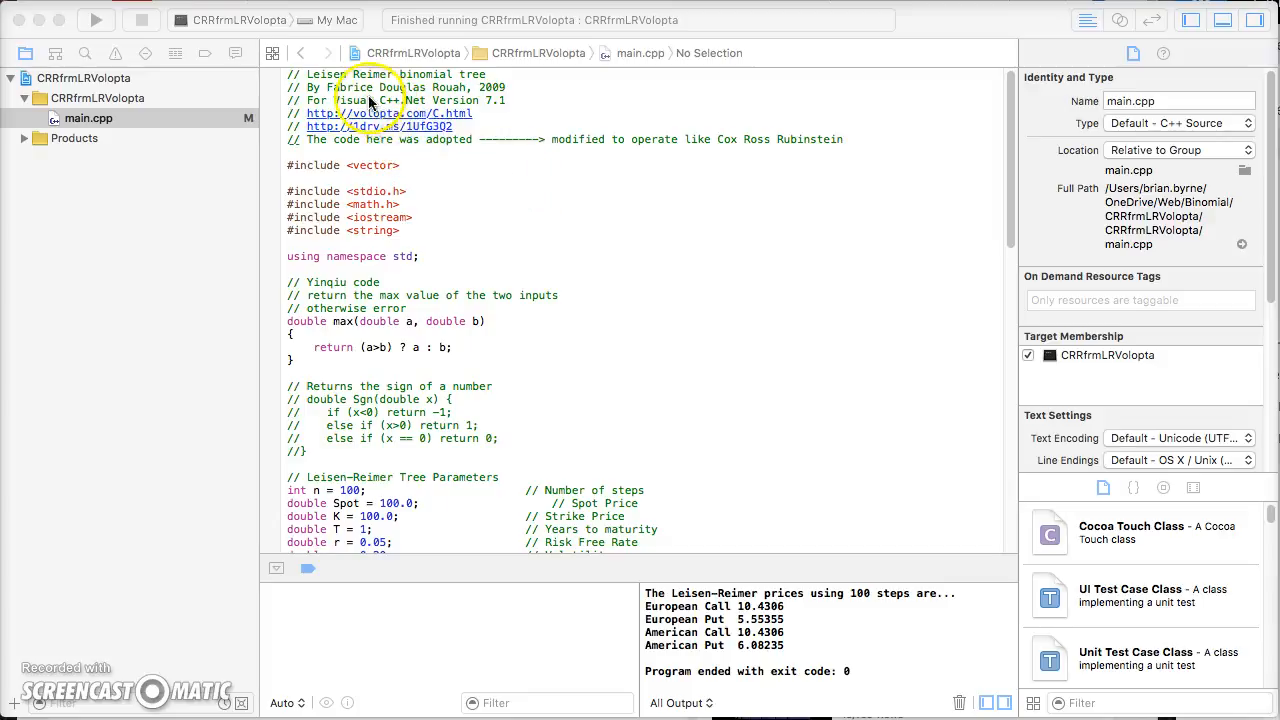
pyautogui.moveTo(444, 96)
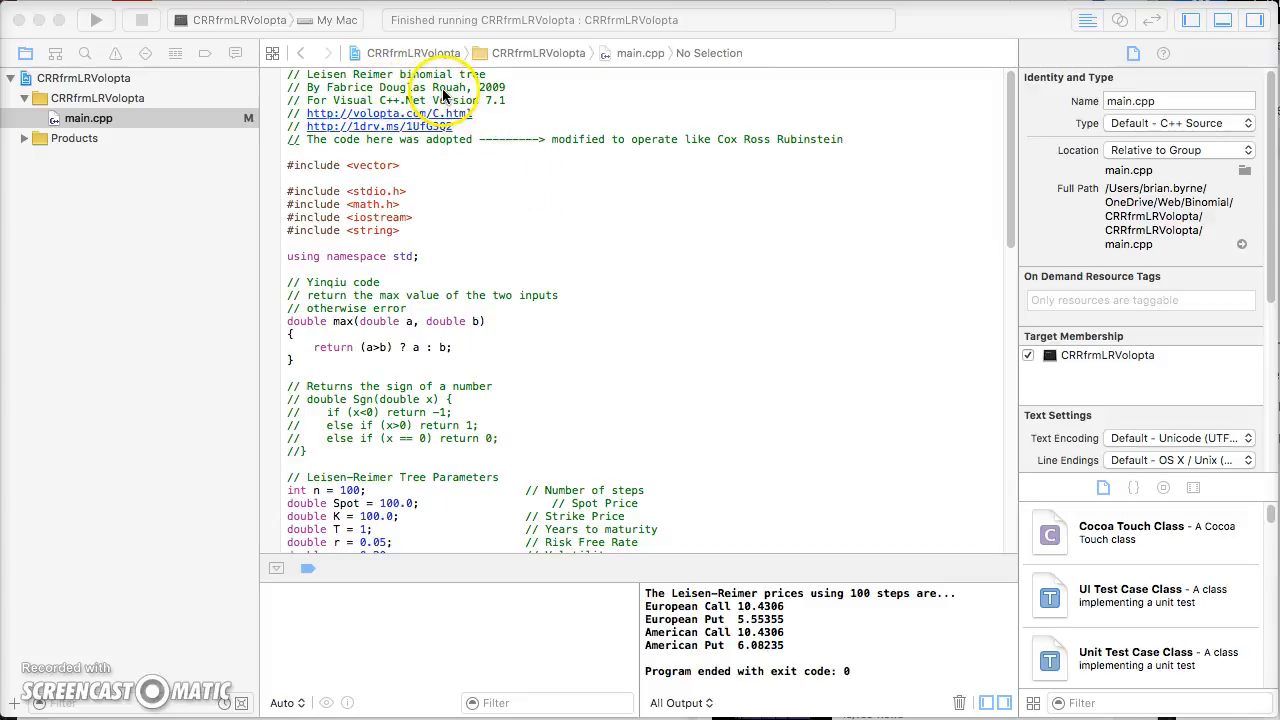
pyautogui.moveTo(644, 324)
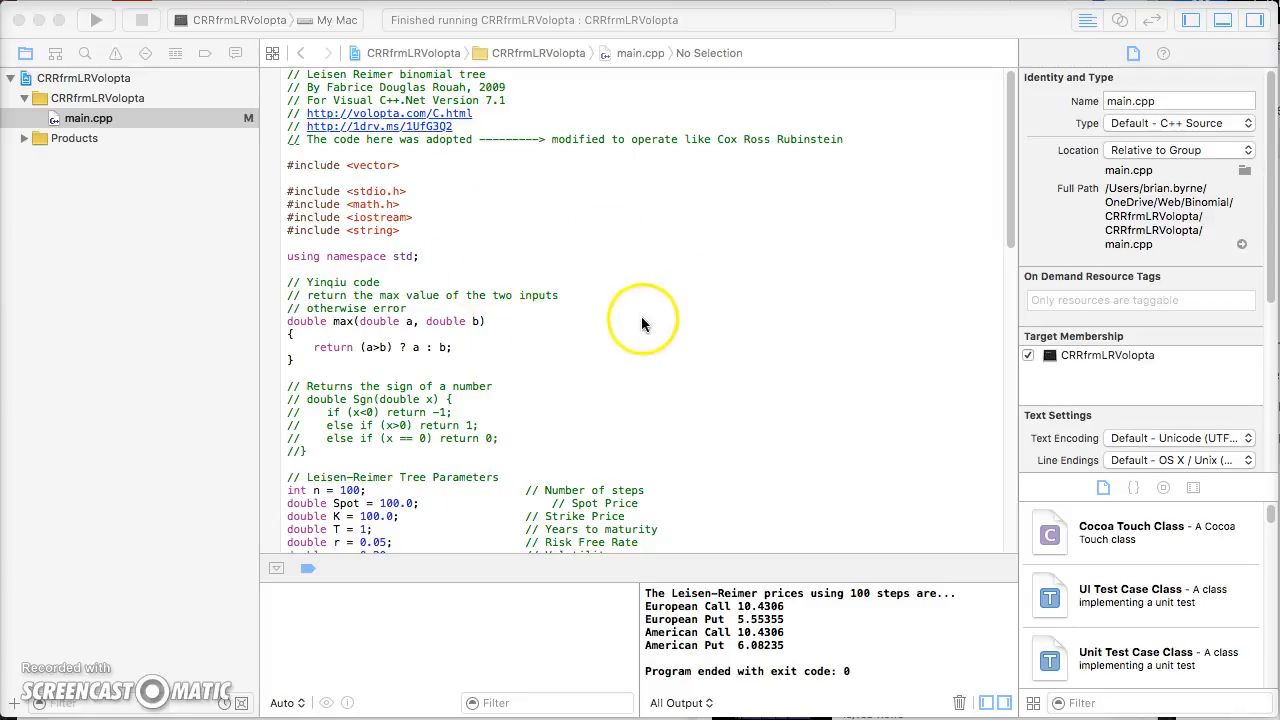
pyautogui.moveTo(588, 428)
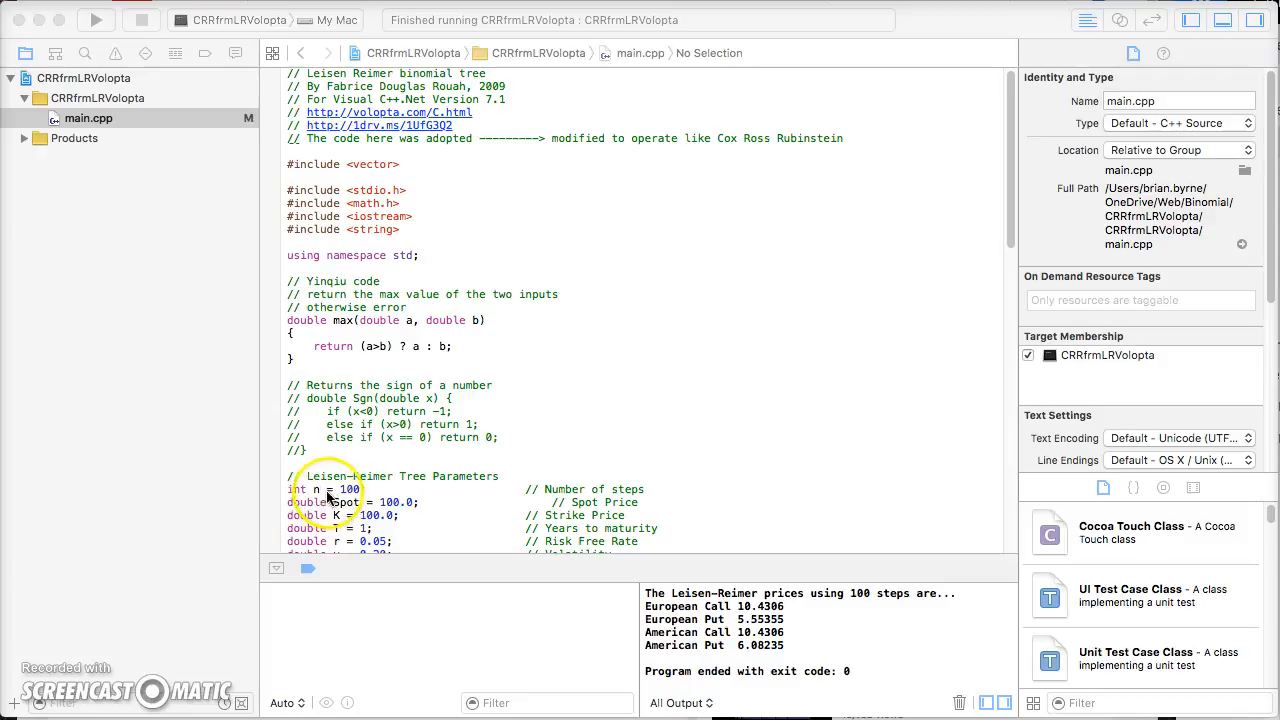
# Step: Scroll through the source to the binomial tree parameter section with int n = 100;
pyautogui.scroll(-3)
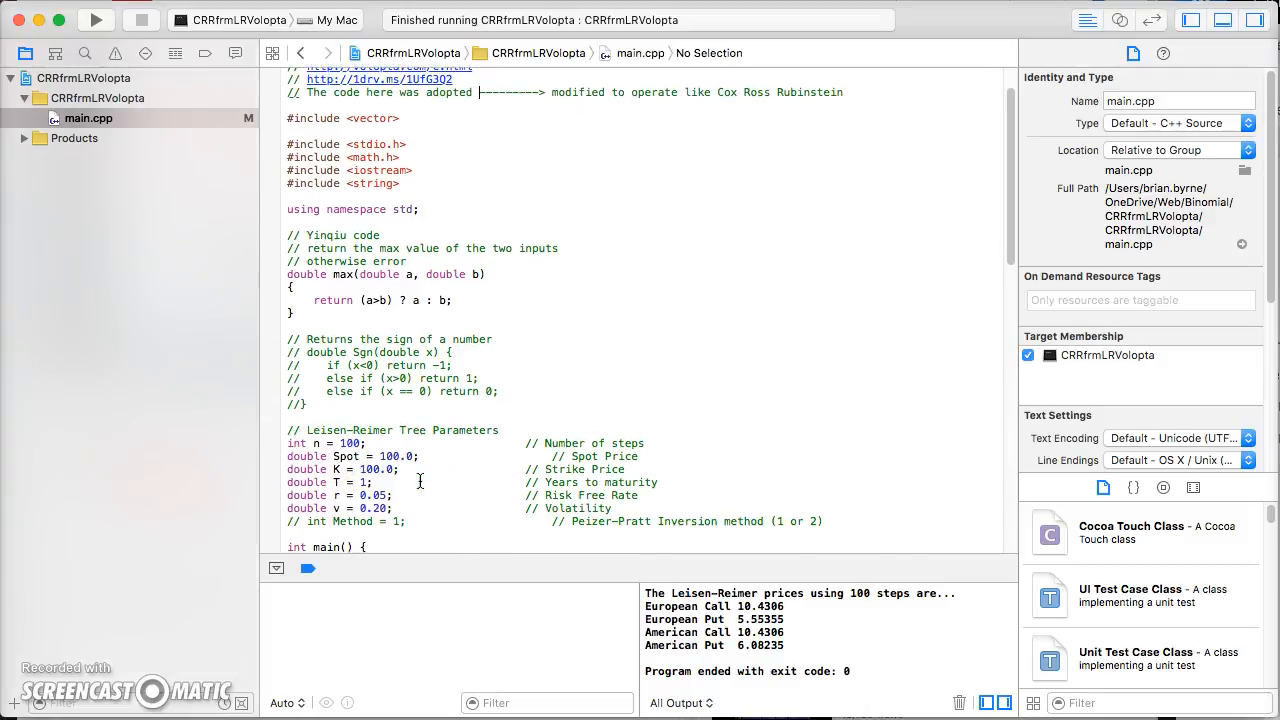
pyautogui.scroll(-3)
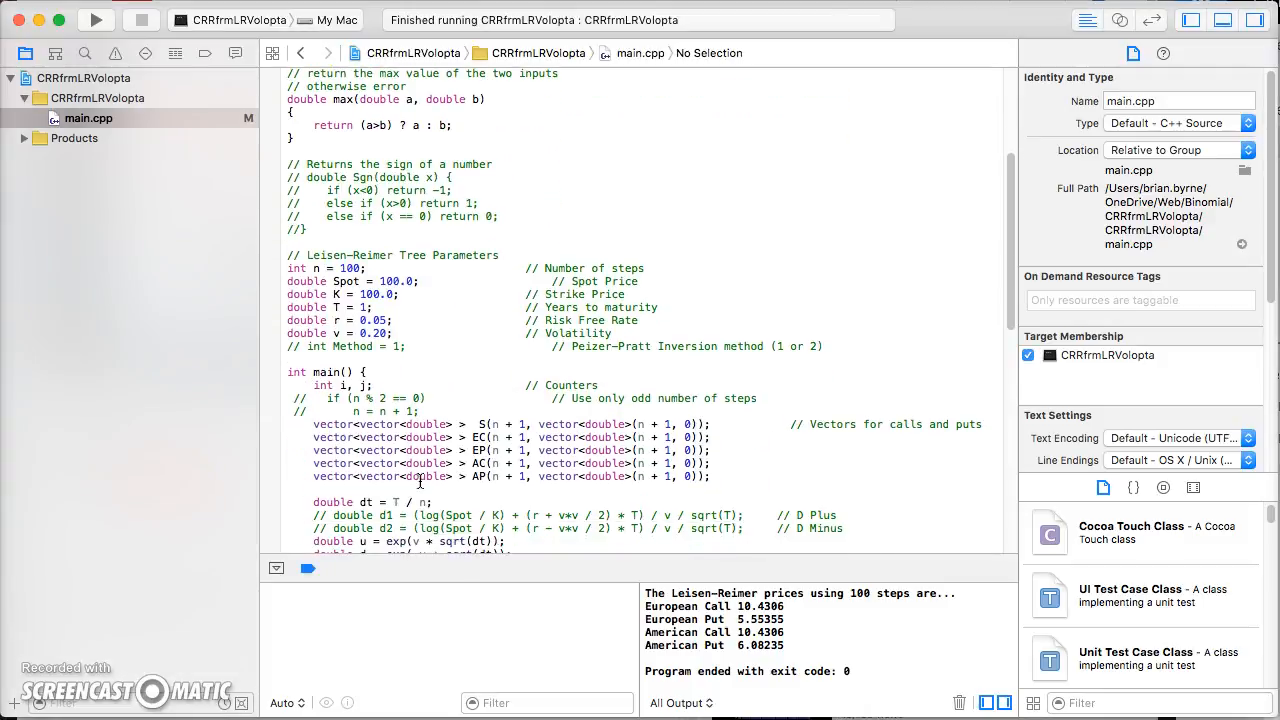
pyautogui.scroll(-3)
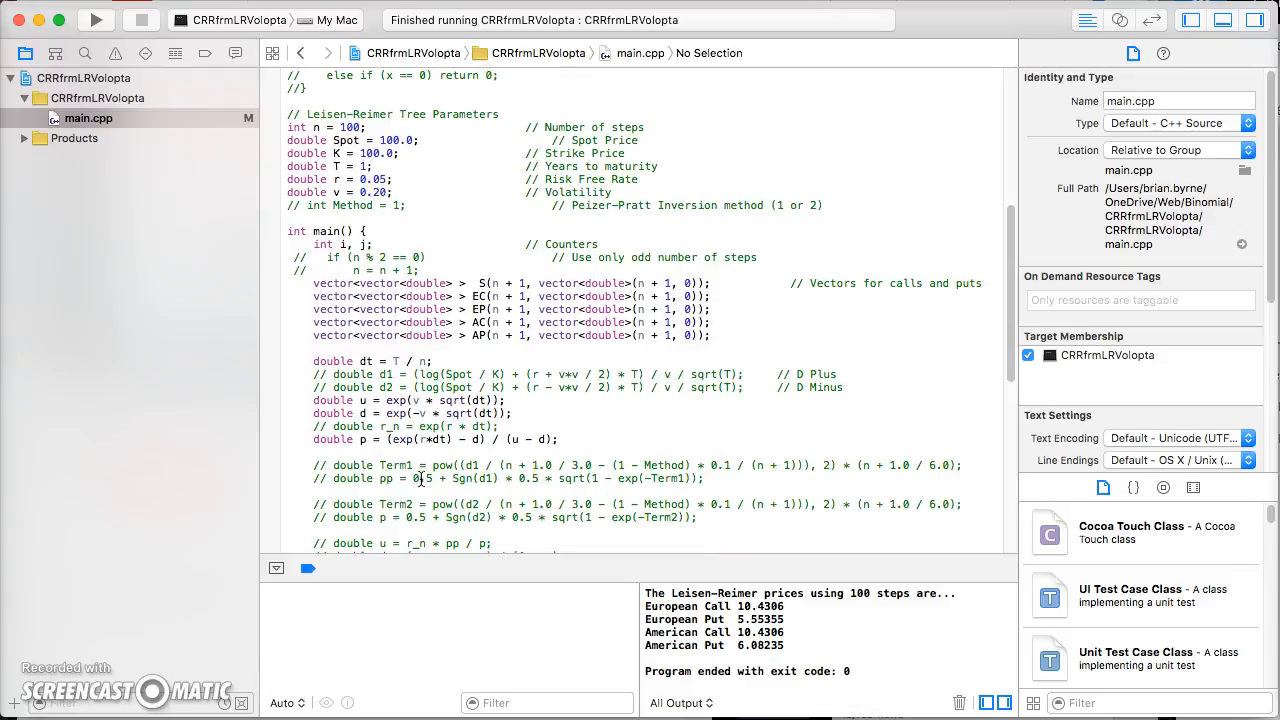
pyautogui.scroll(-3)
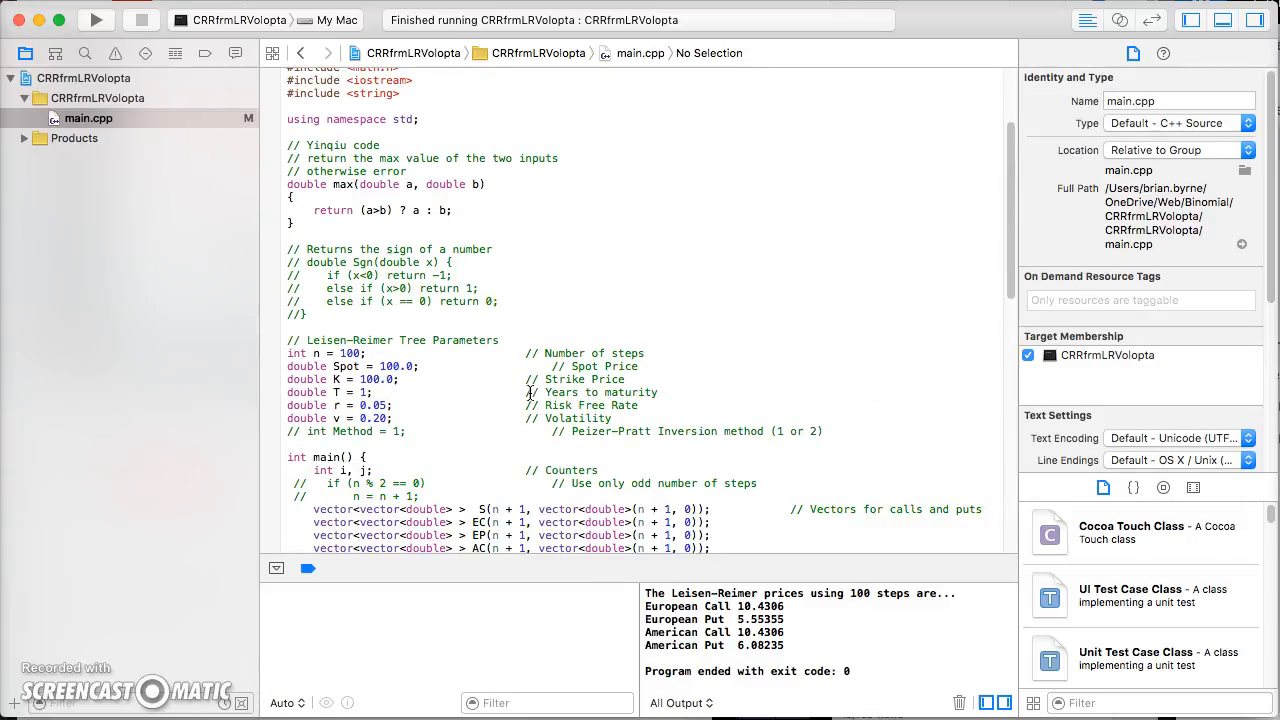
pyautogui.scroll(-3)
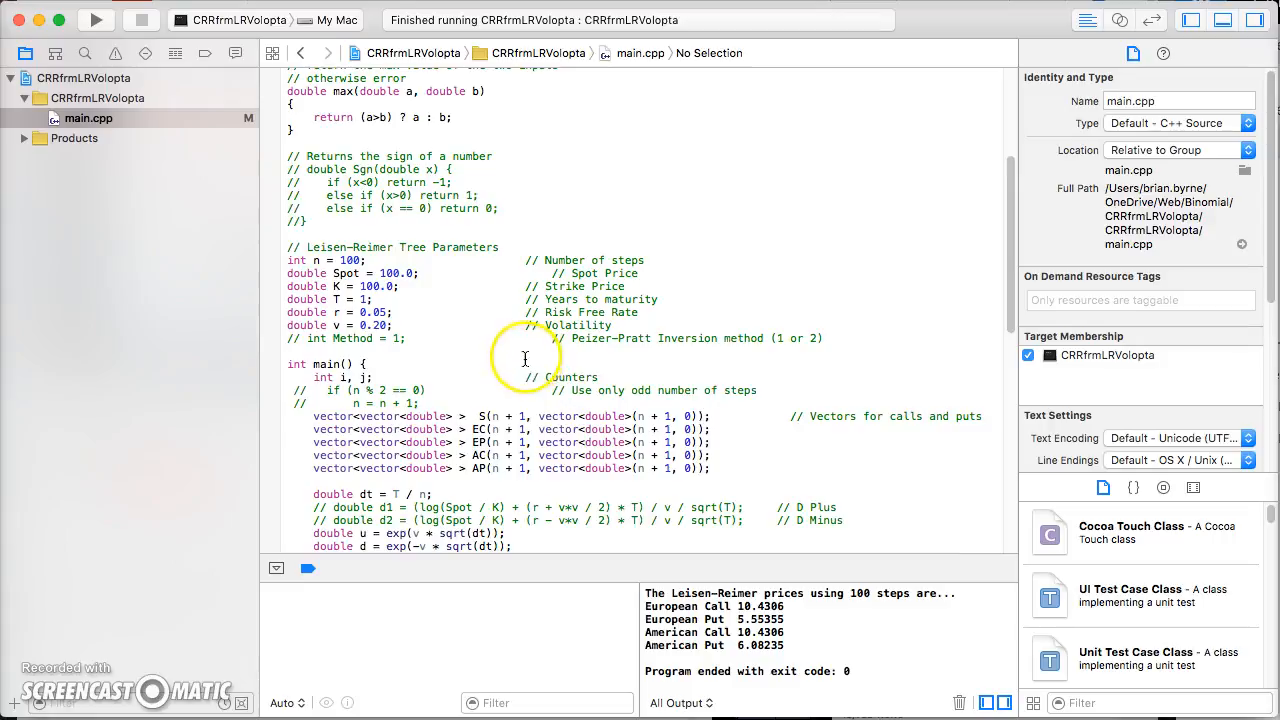
pyautogui.scroll(-3)
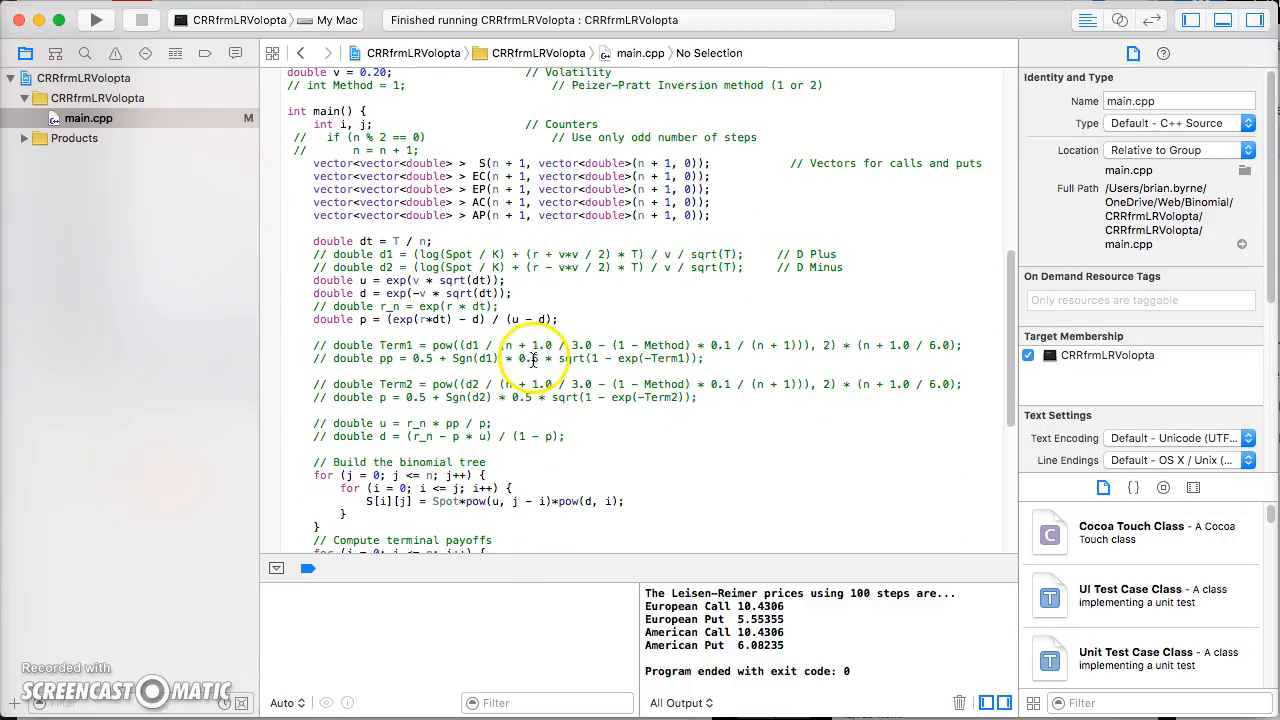
pyautogui.scroll(-3)
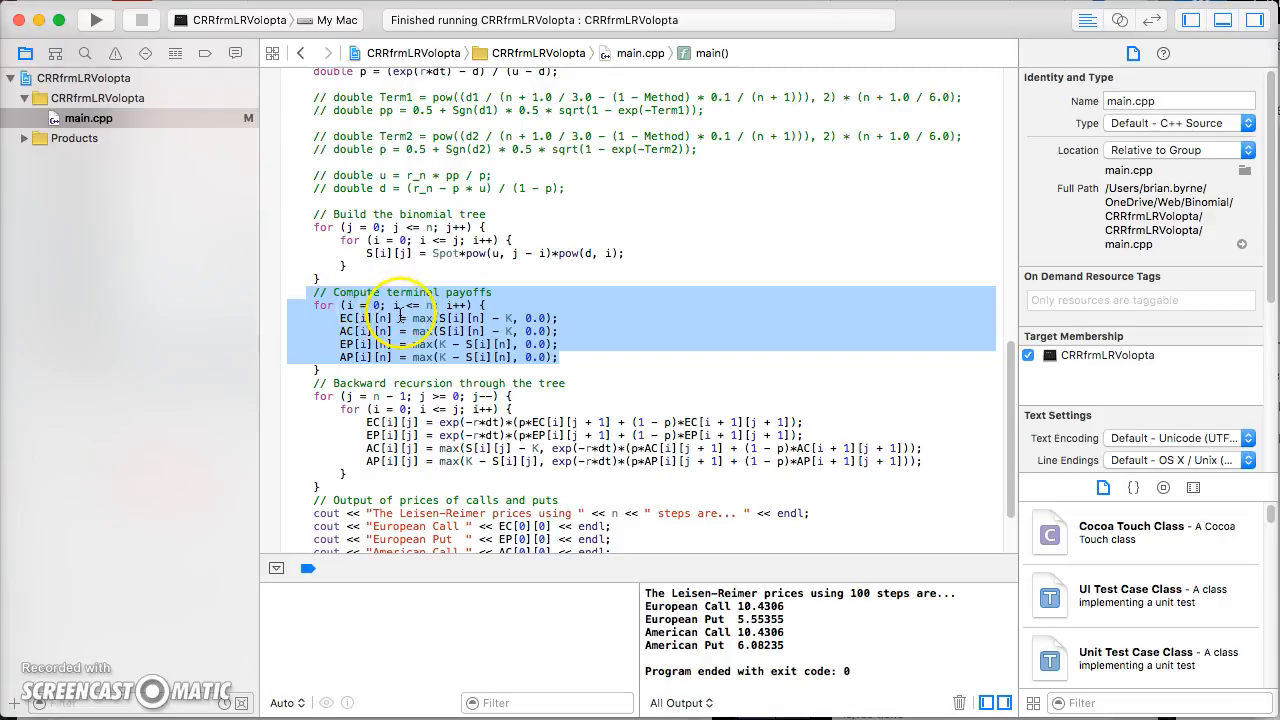
pyautogui.click(430, 318)
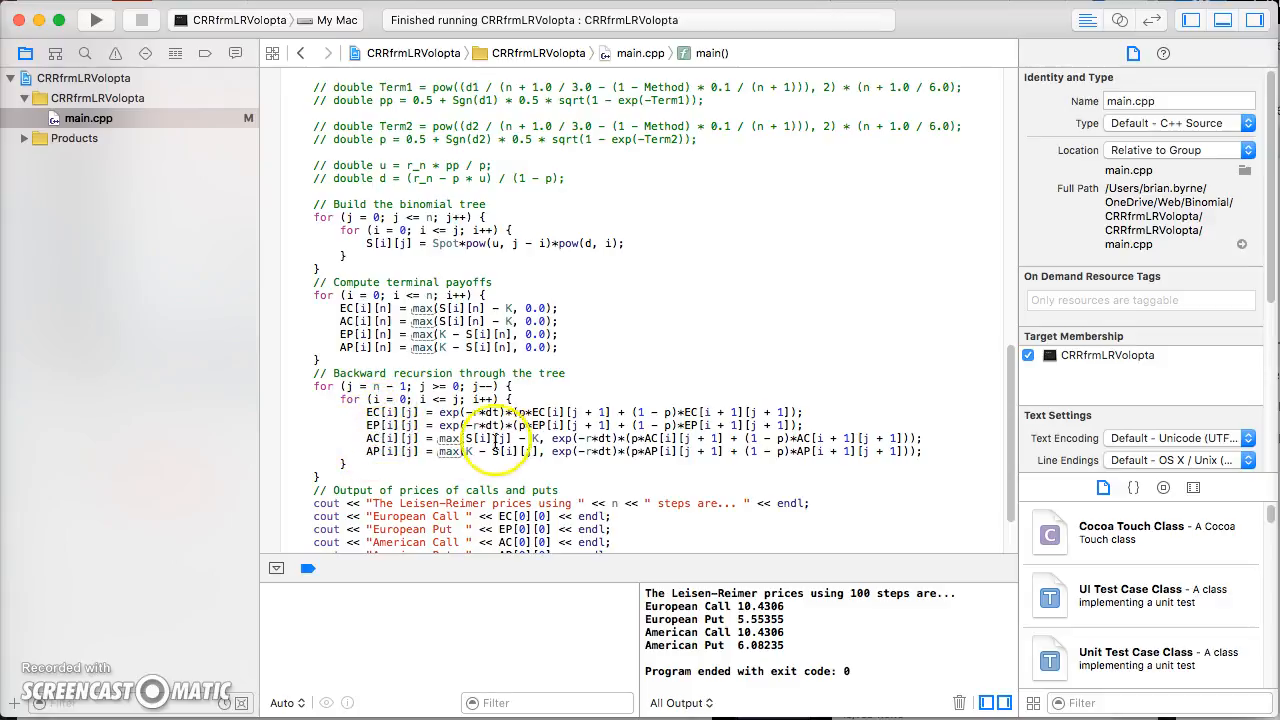
pyautogui.scroll(-3)
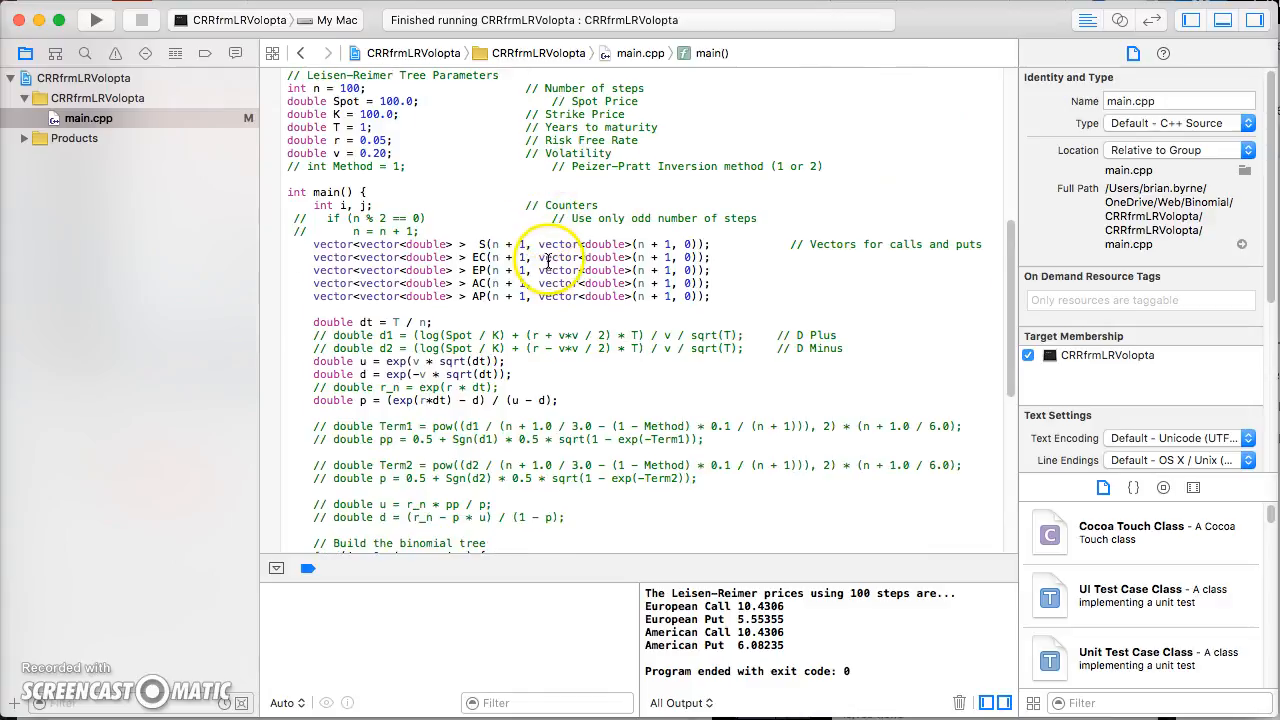
pyautogui.moveTo(410, 168)
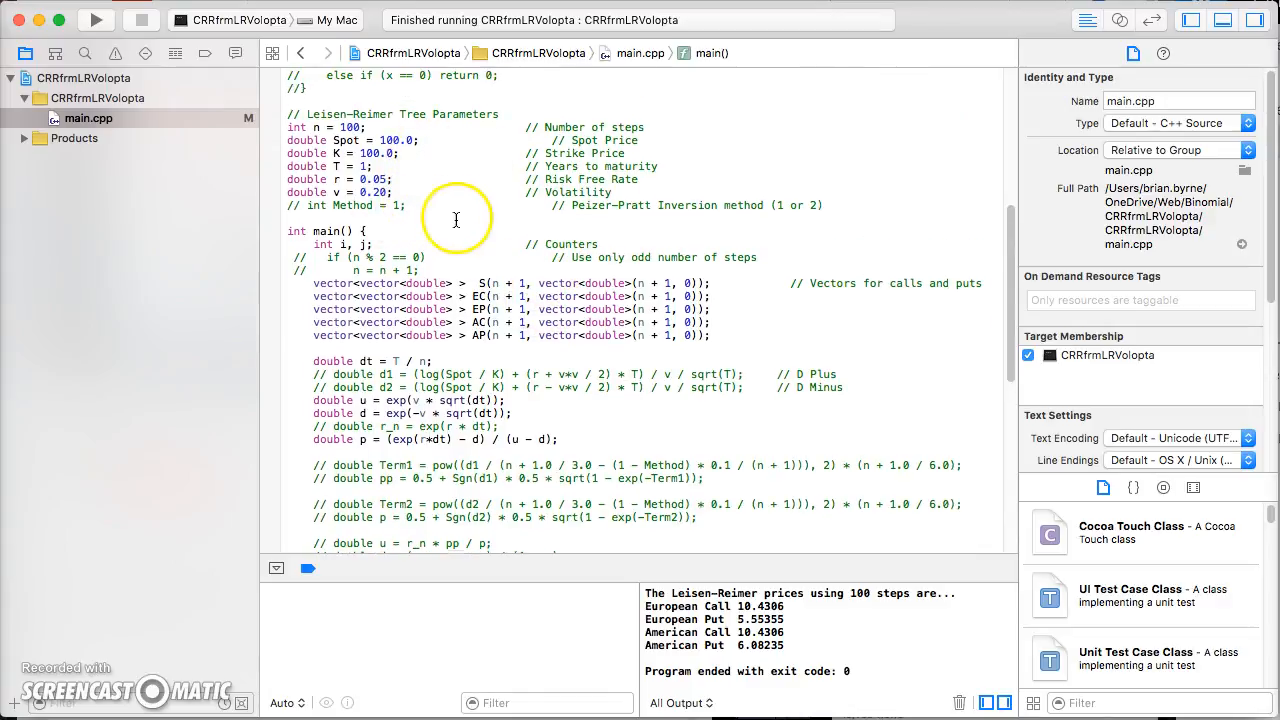
pyautogui.scroll(3)
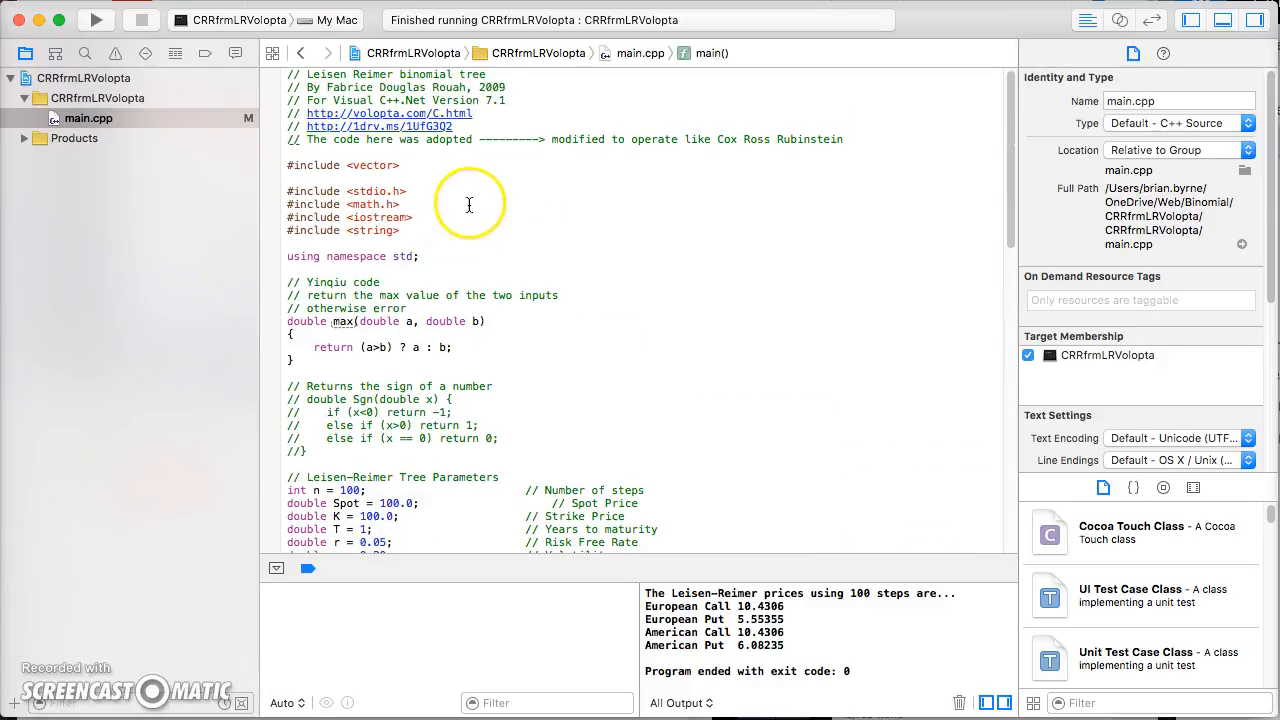
pyautogui.moveTo(640, 272)
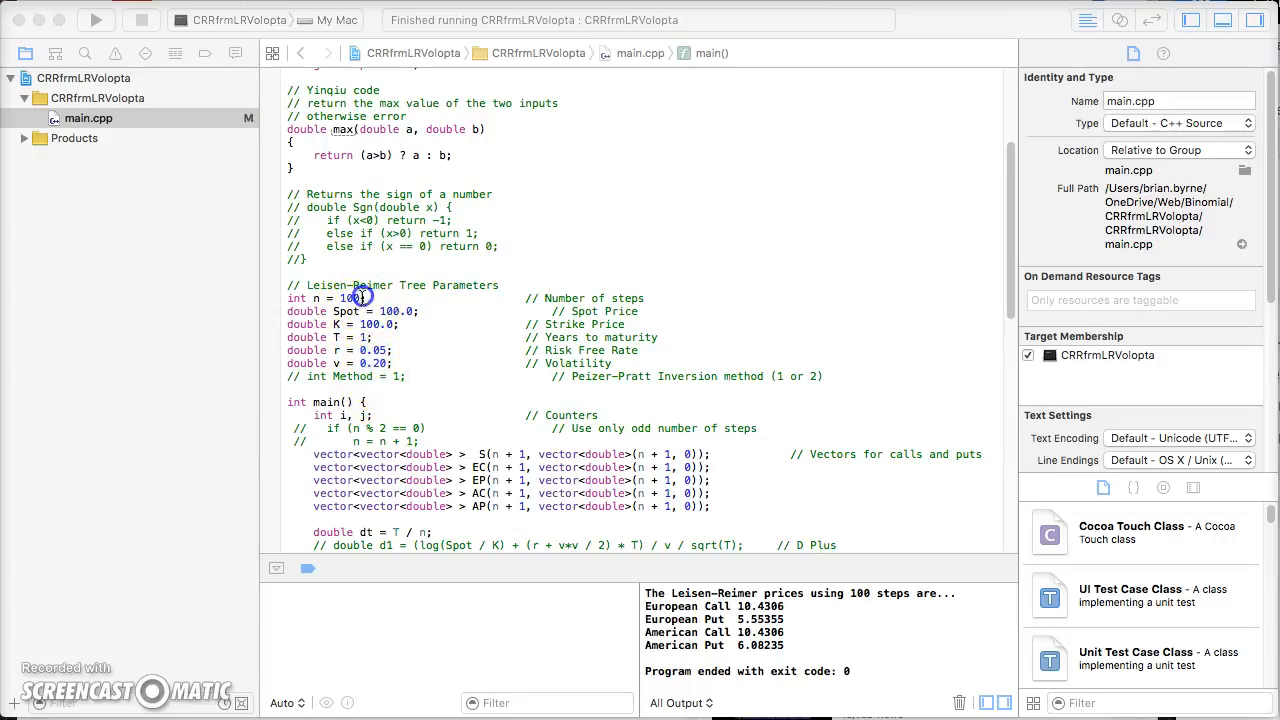
# Step: Change the number of steps n from 100 to 4
pyautogui.click(486, 332)
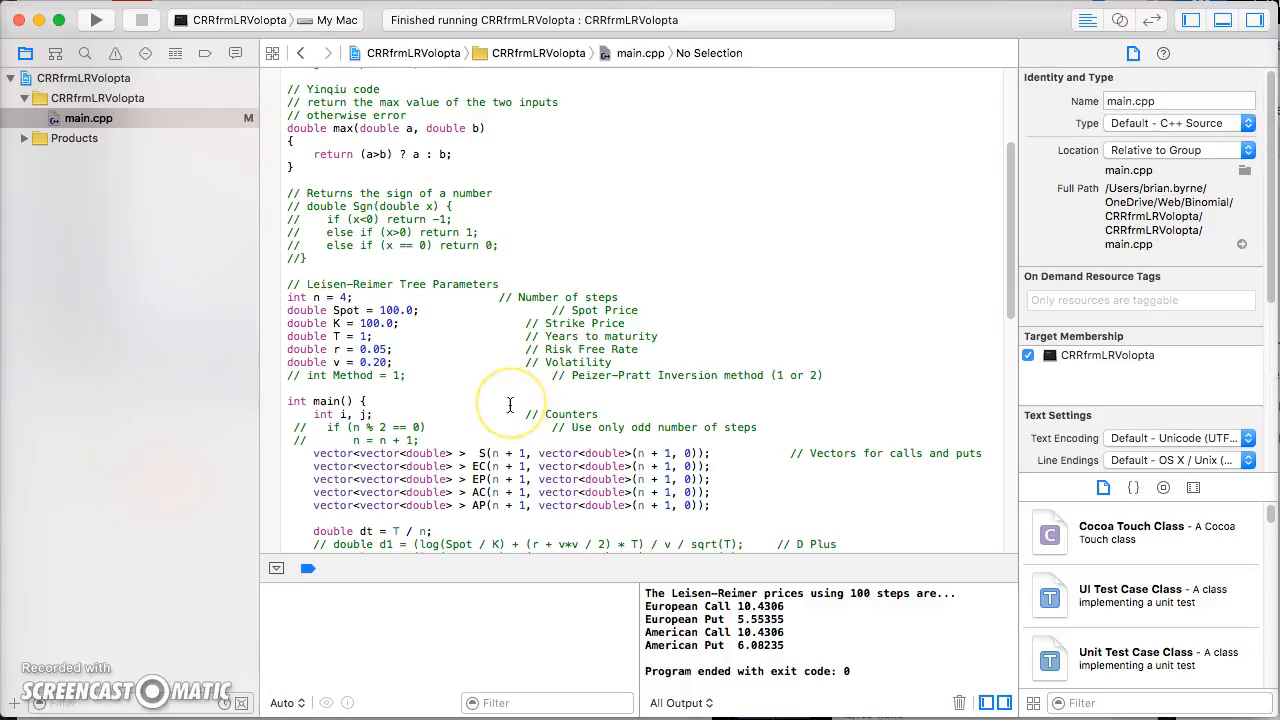
pyautogui.scroll(-3)
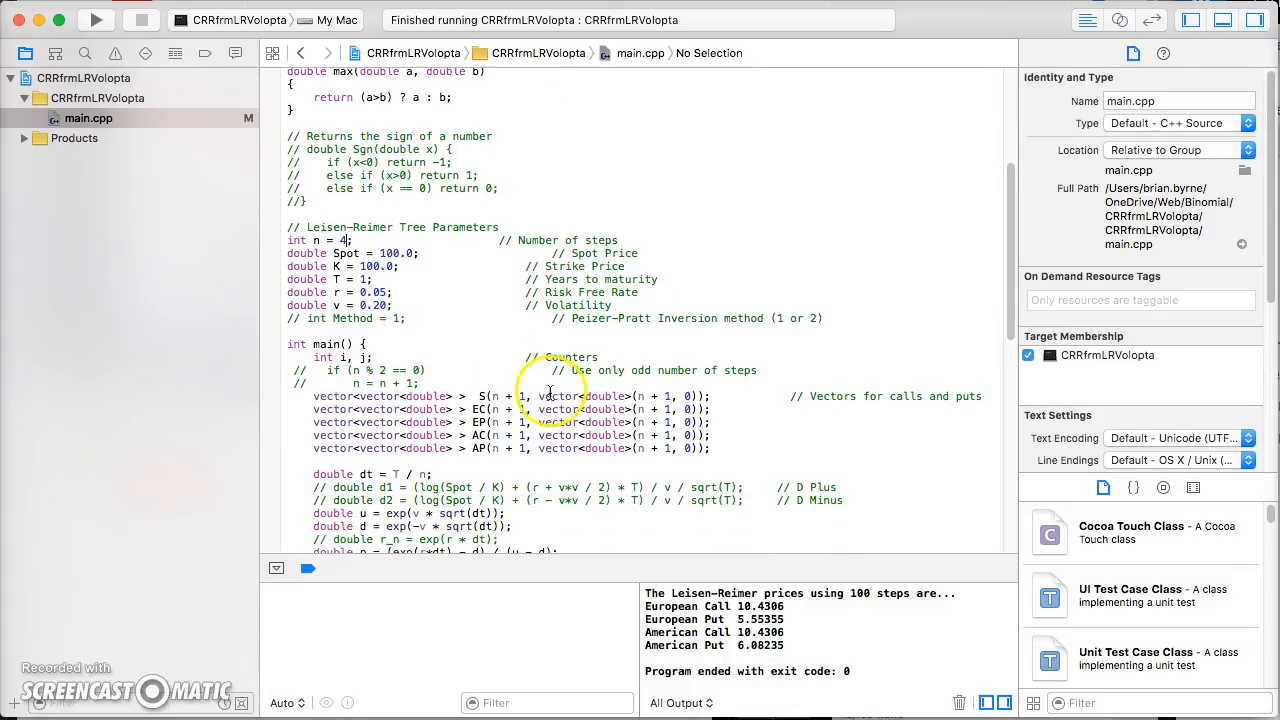
pyautogui.scroll(-3)
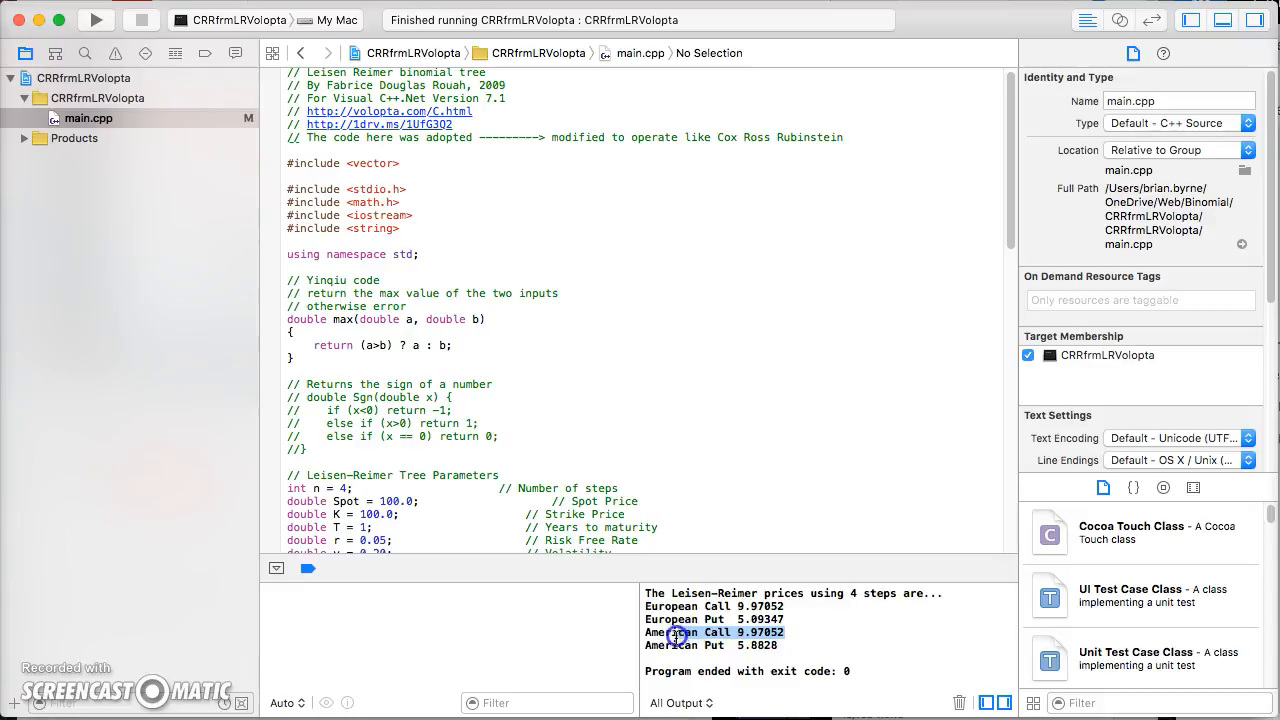
pyautogui.moveTo(640, 632)
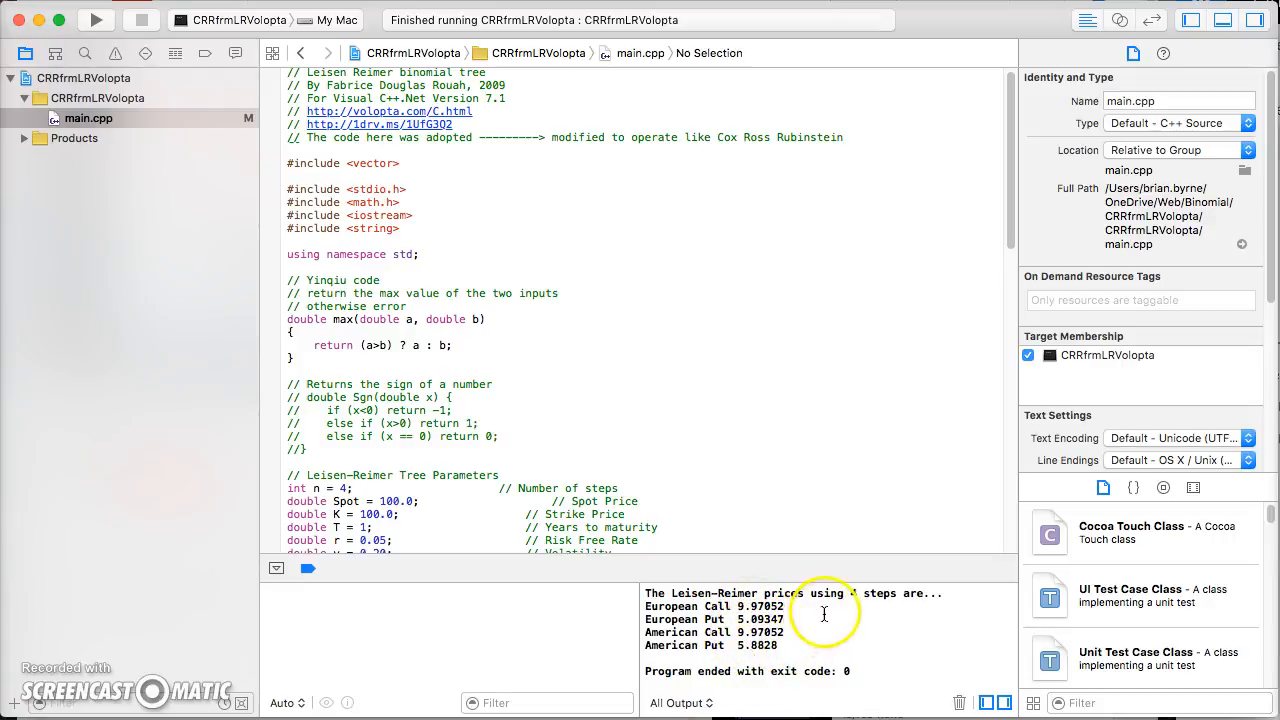
# Step: Highlight the 4-step count in the console output of European and American call and put prices
pyautogui.doubleClick(858, 592)
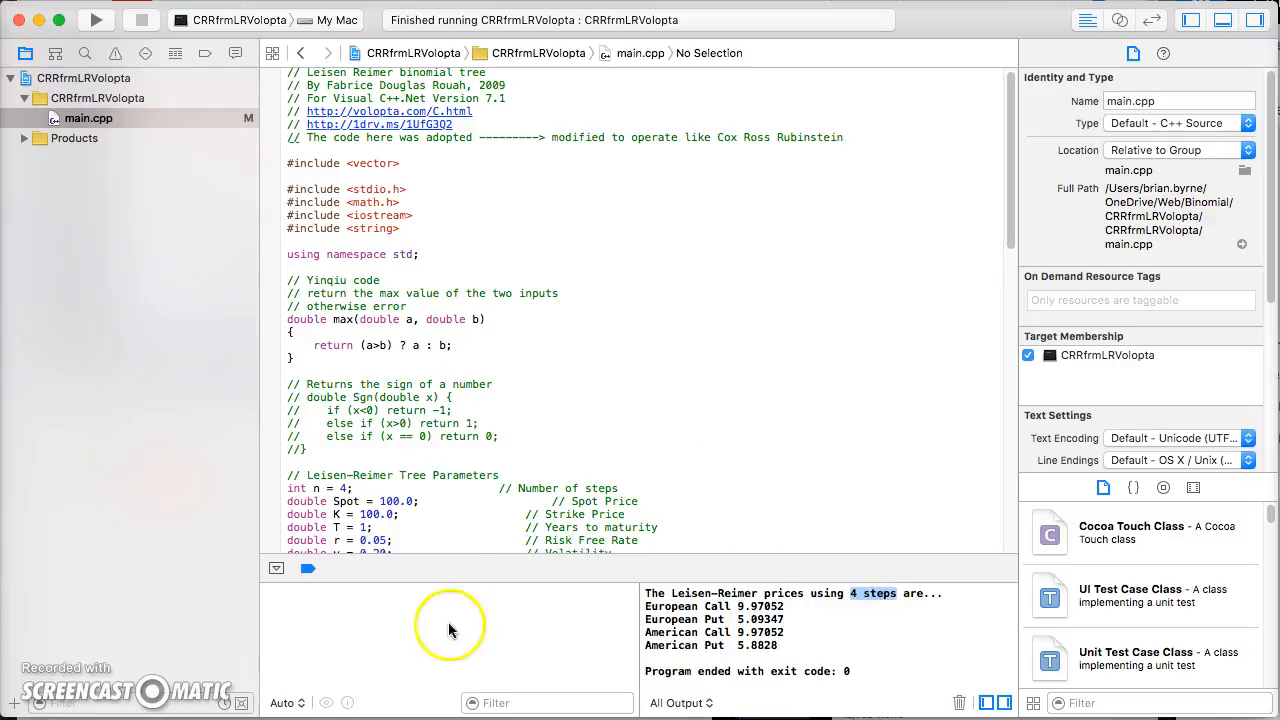
pyautogui.scroll(-3)
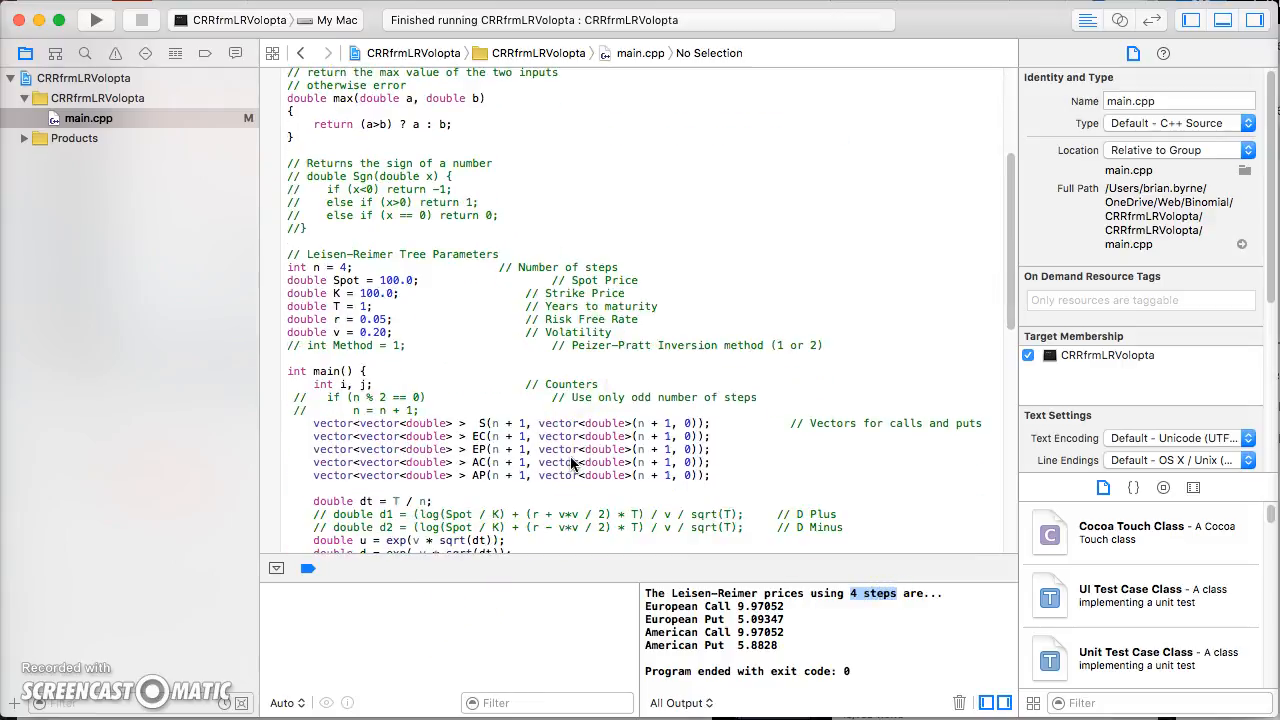